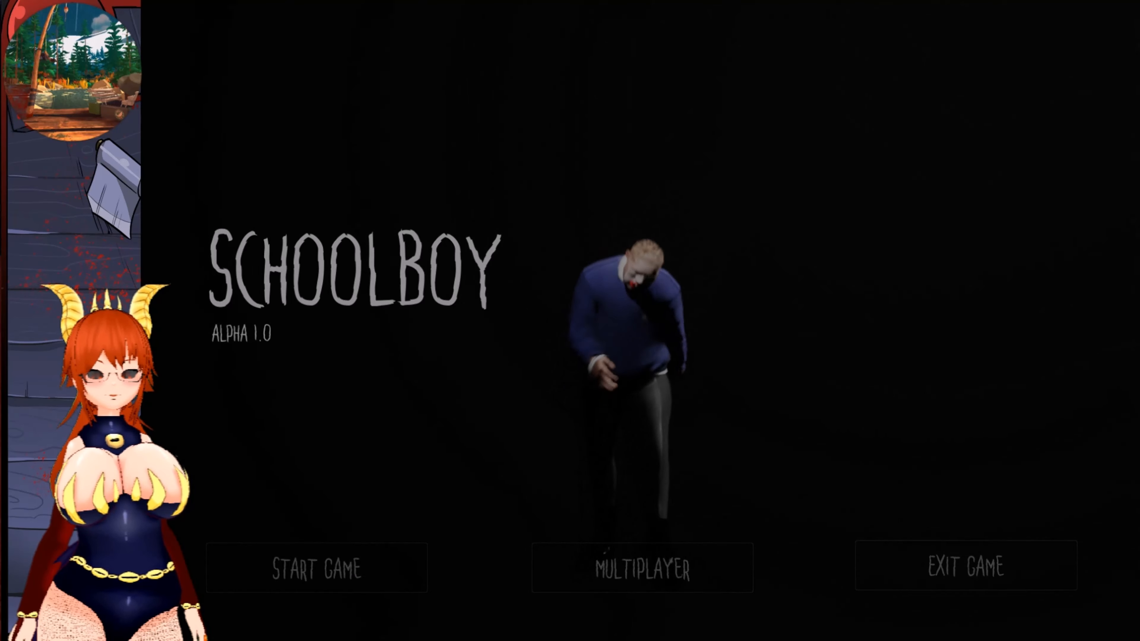
# Start a new single-player game, pause it once, and resume playing
pyautogui.click(316, 568)
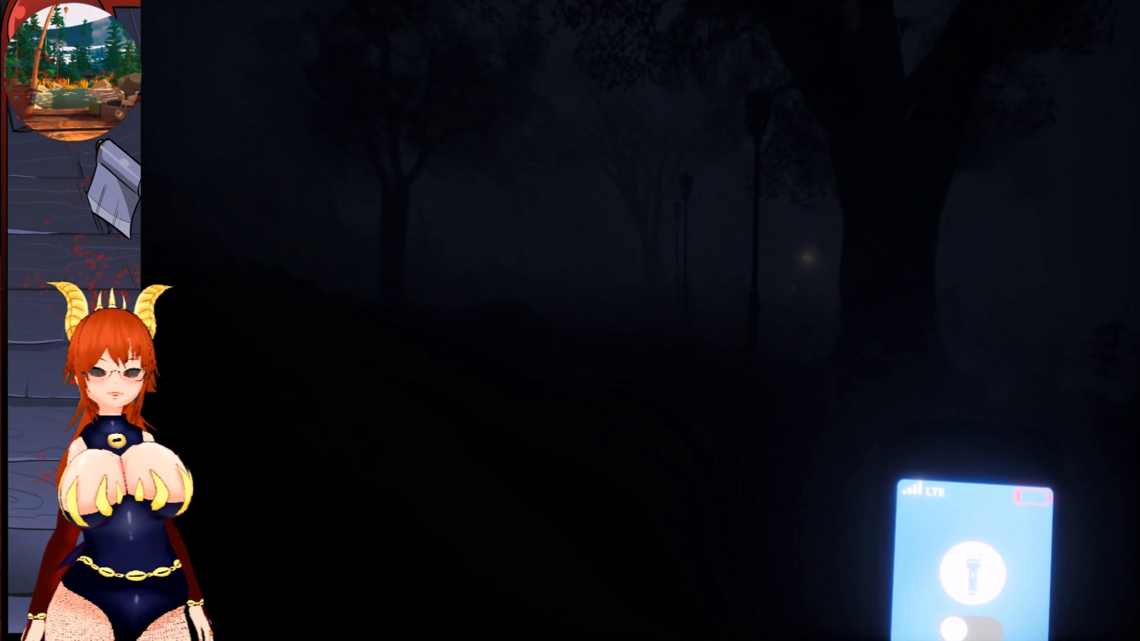
pyautogui.press('Escape')
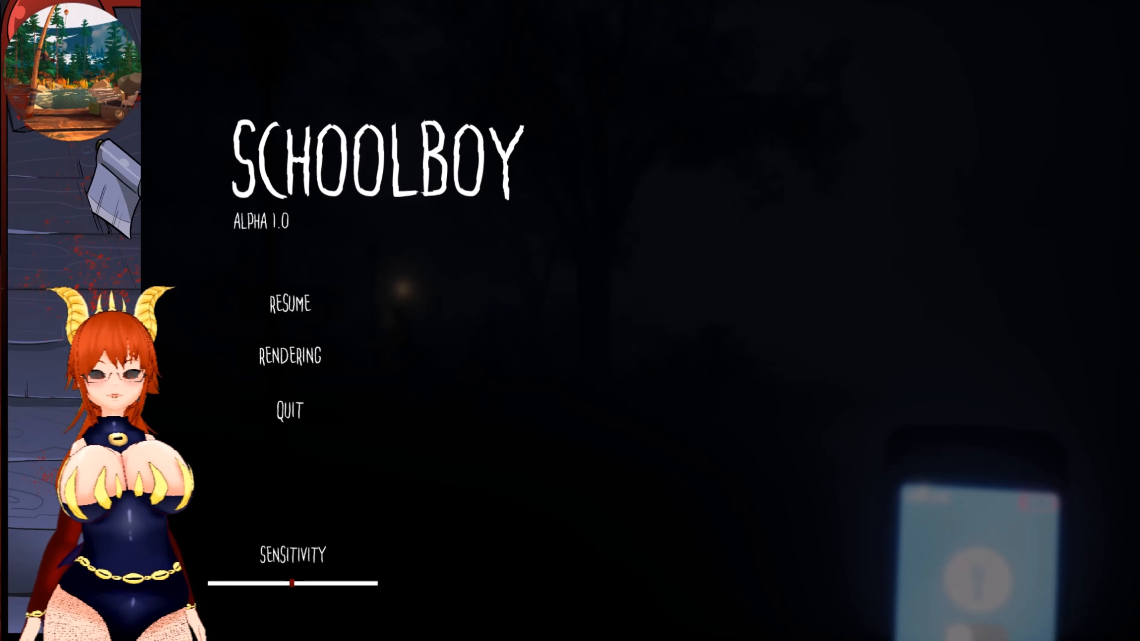
pyautogui.click(289, 303)
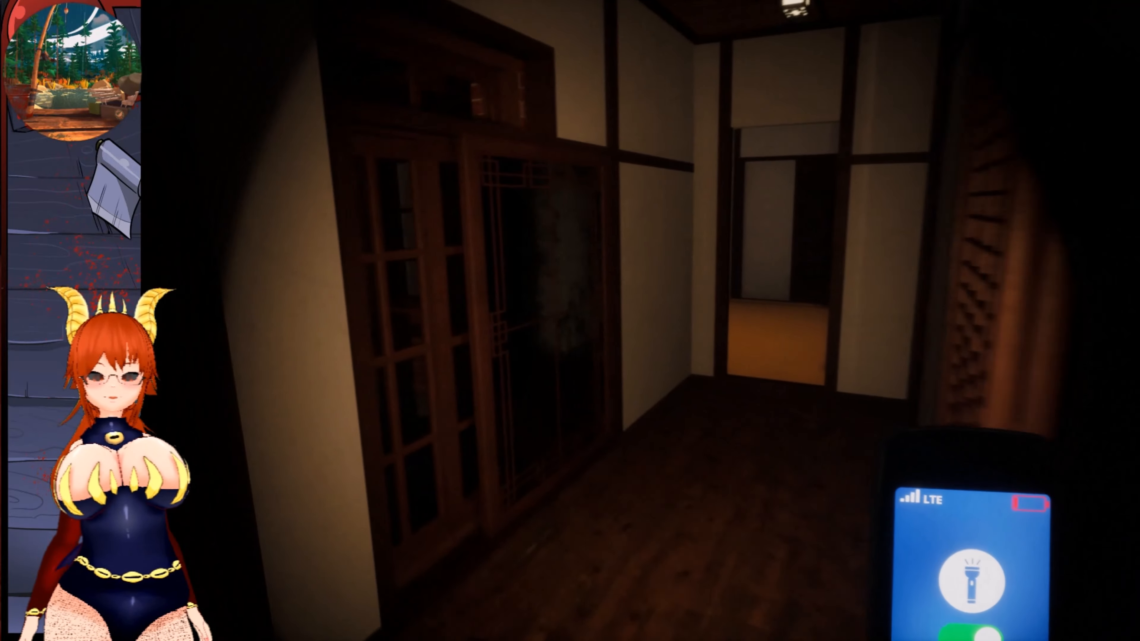
pyautogui.moveTo(570, 321)
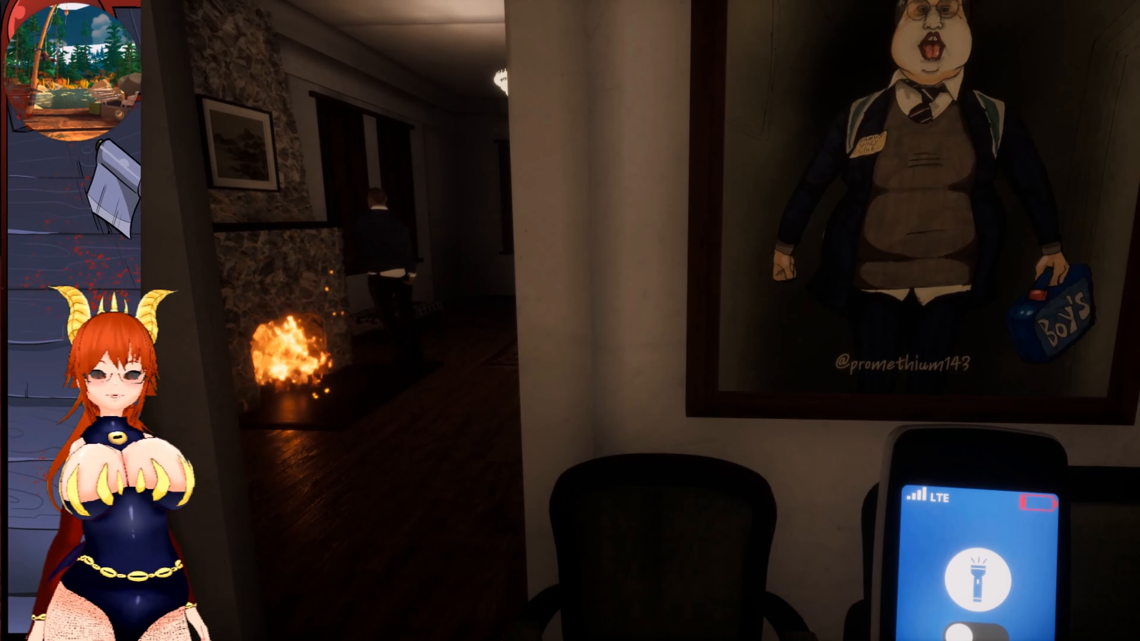
pyautogui.moveTo(570, 320)
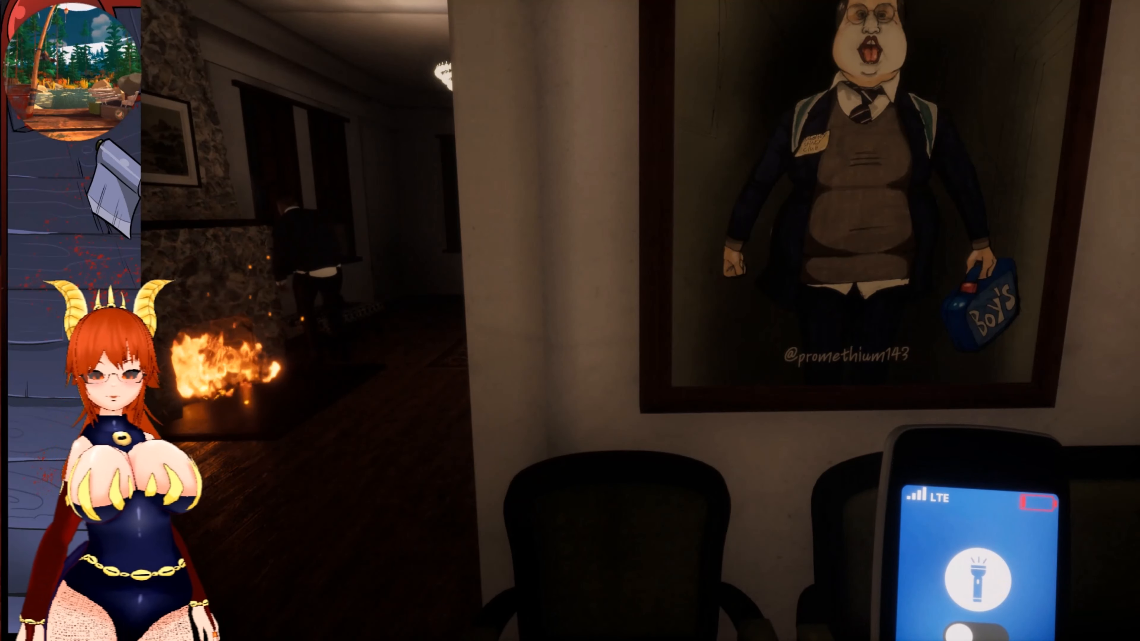
pyautogui.moveTo(570, 320)
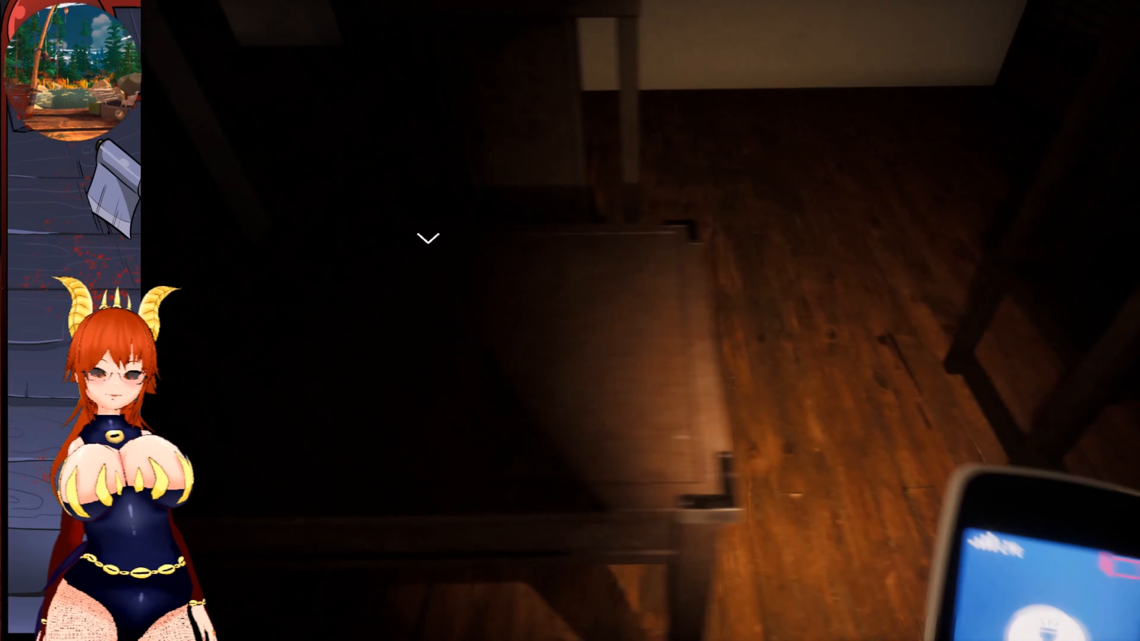
pyautogui.moveTo(570, 321)
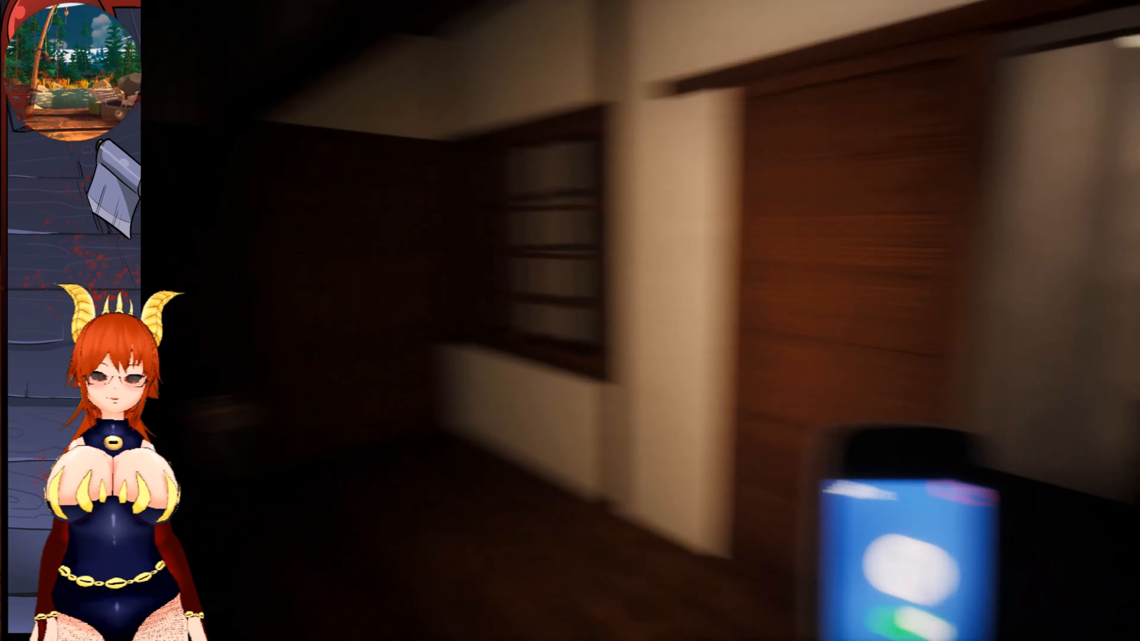
pyautogui.moveTo(570, 320)
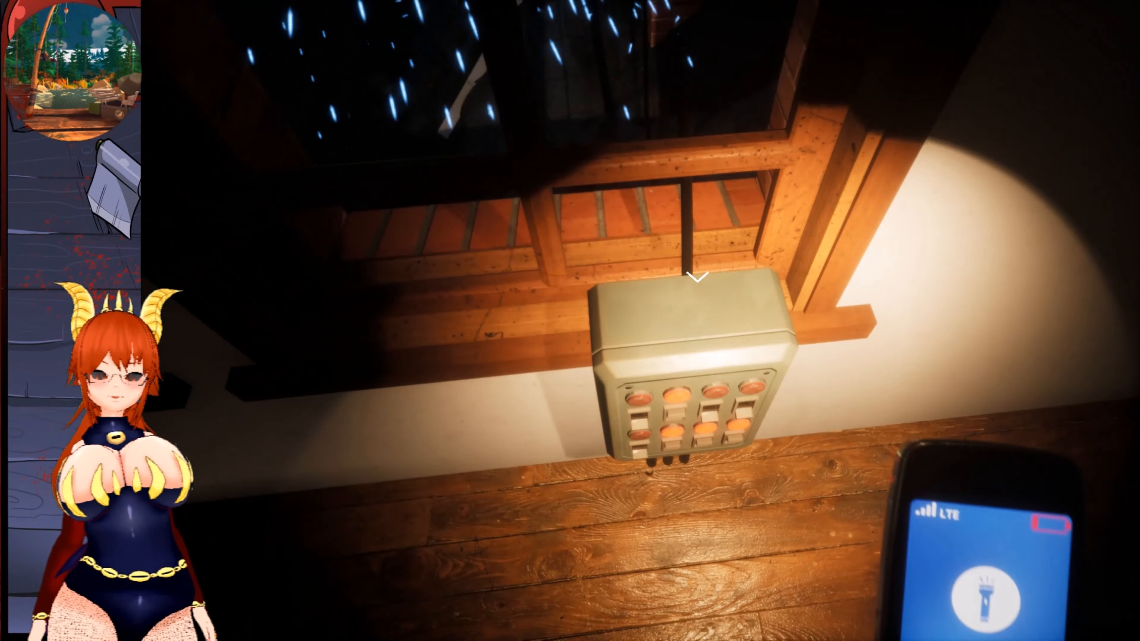
pyautogui.moveTo(570, 321)
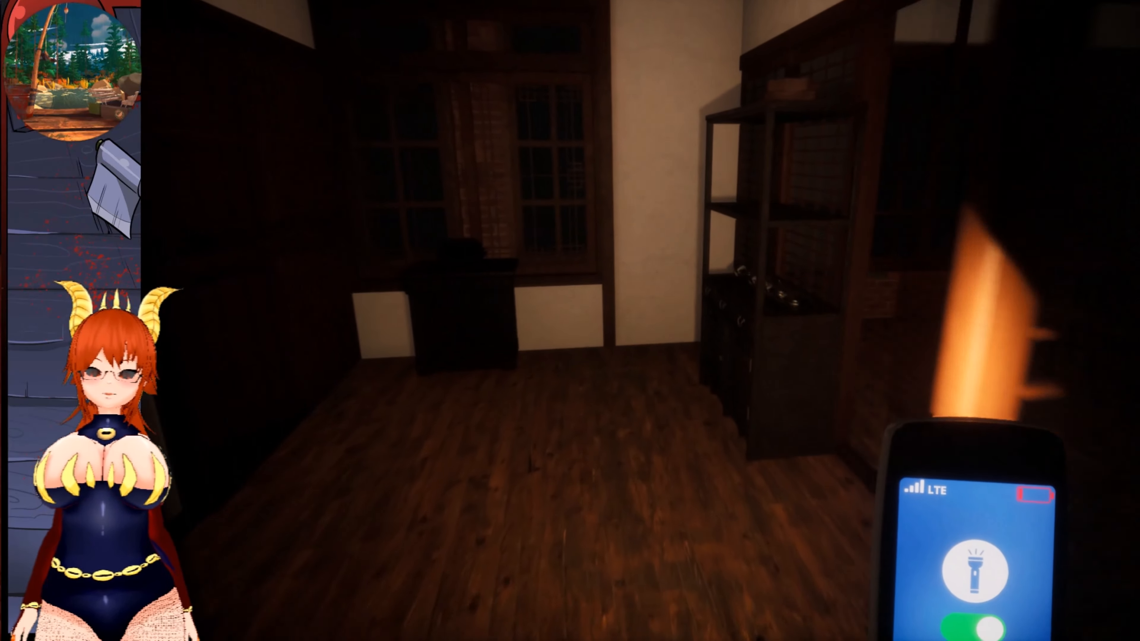
pyautogui.moveTo(570, 321)
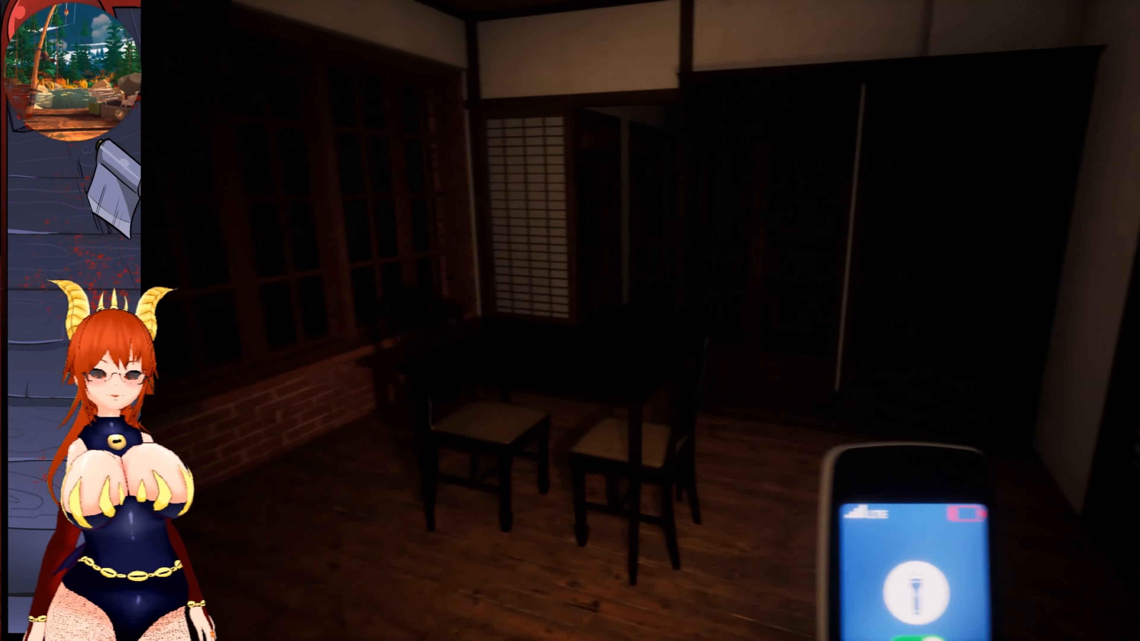
# Pause again to show the menu, then resume exploring the dark house
pyautogui.press('Escape')
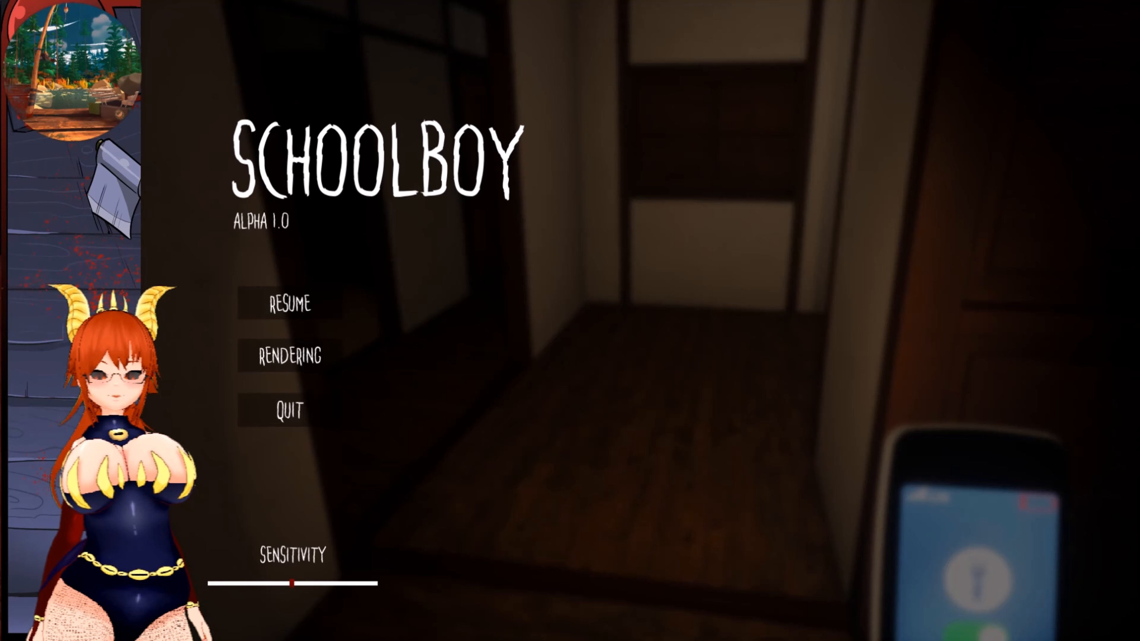
pyautogui.click(286, 303)
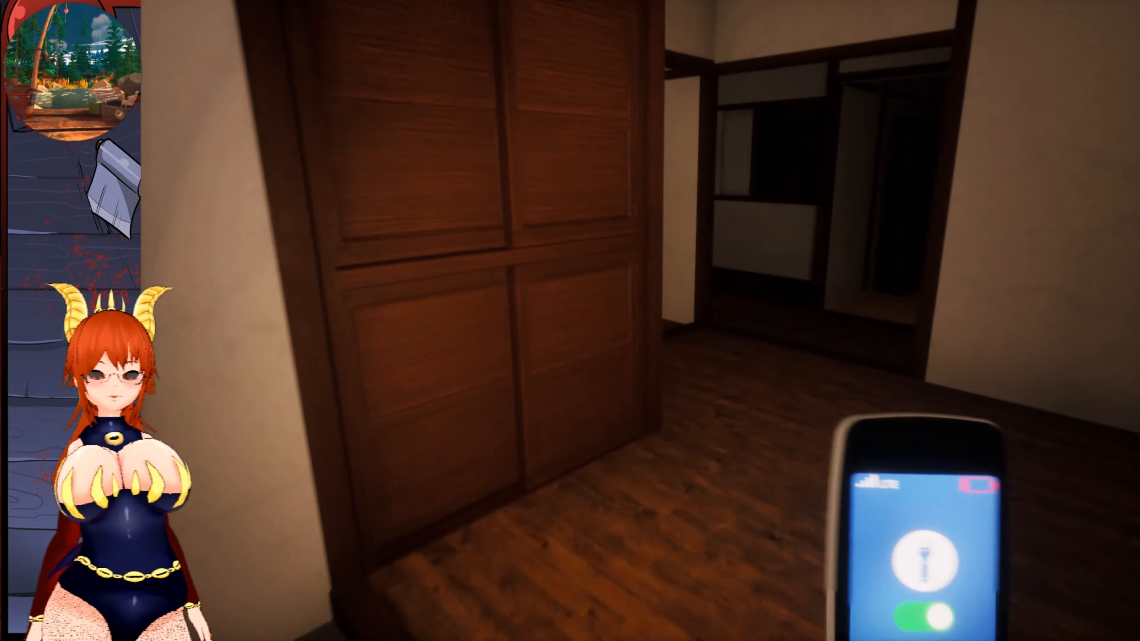
pyautogui.moveTo(570, 320)
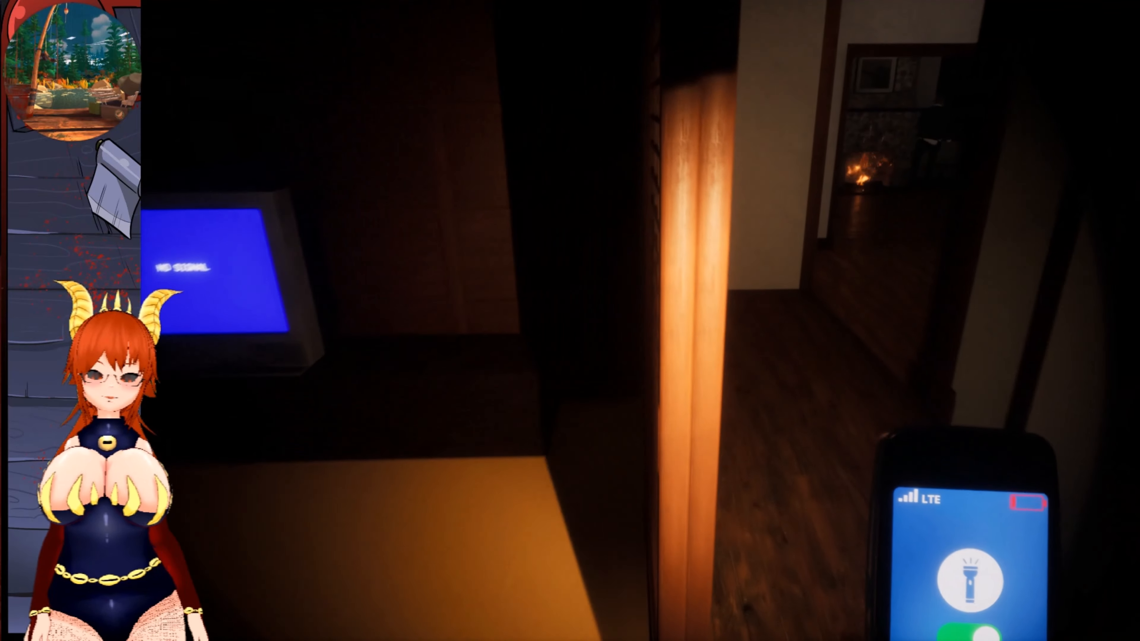
pyautogui.moveTo(569, 320)
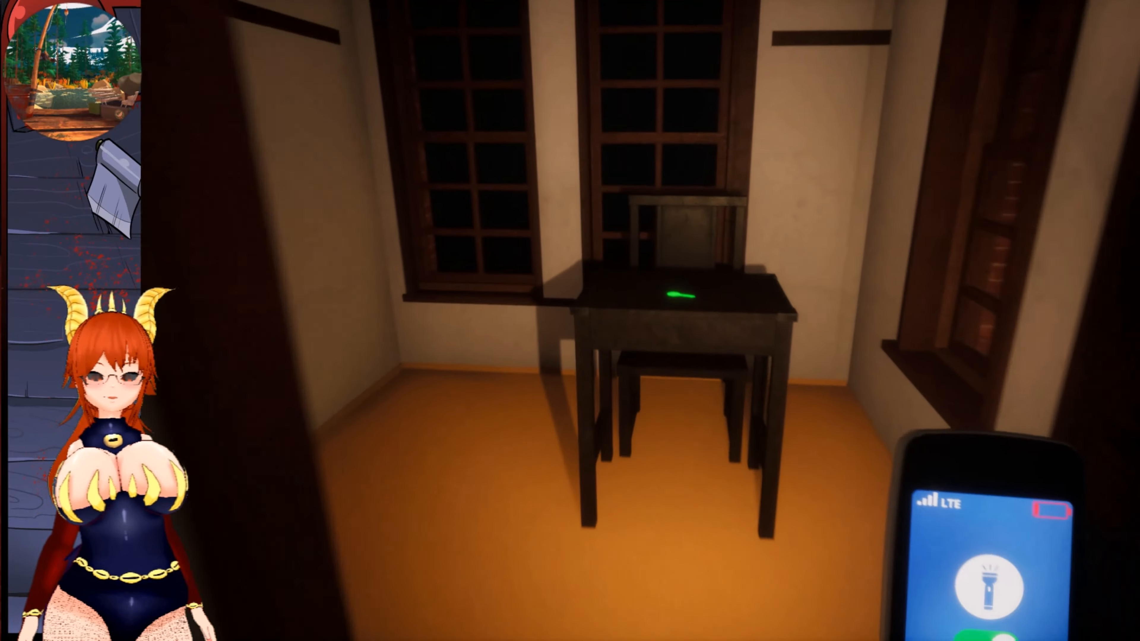
pyautogui.moveTo(570, 321)
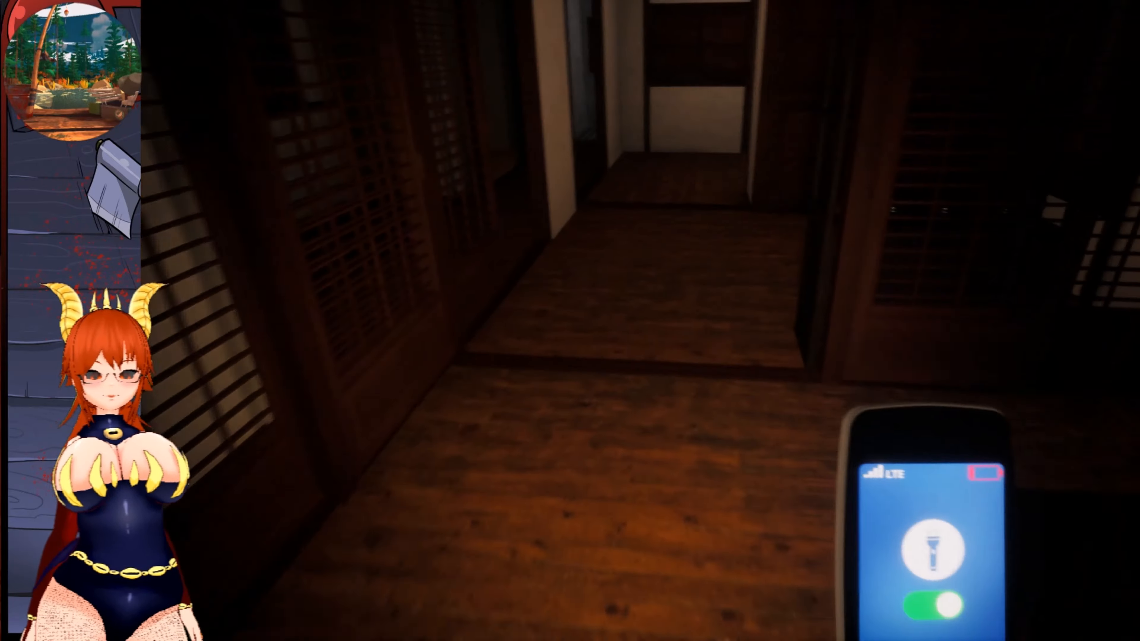
pyautogui.moveTo(570, 321)
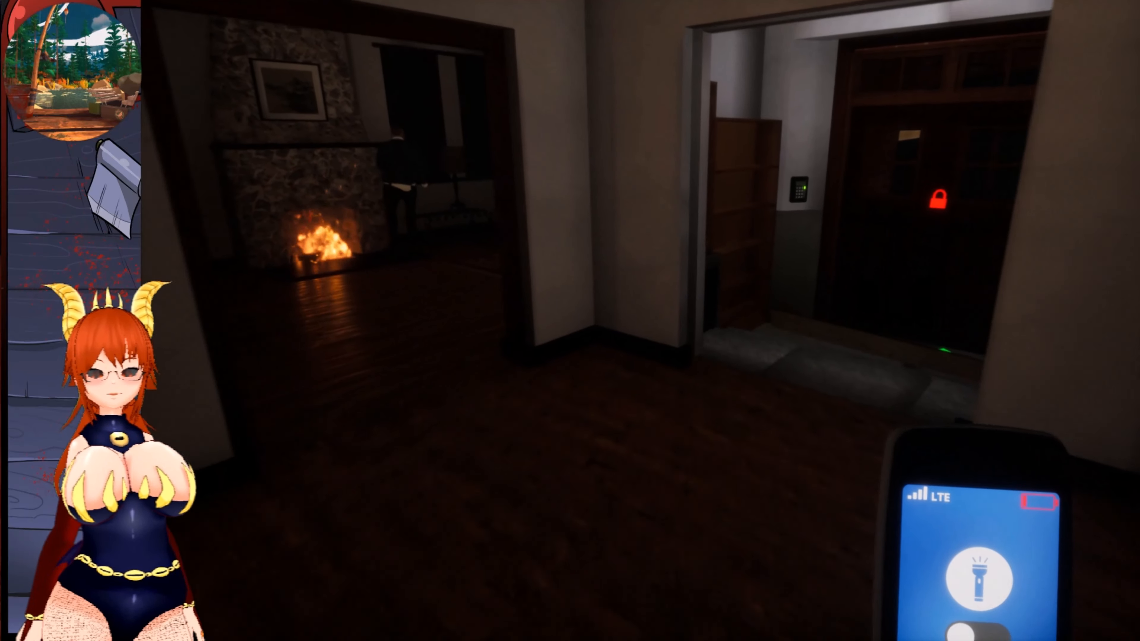
pyautogui.moveTo(570, 321)
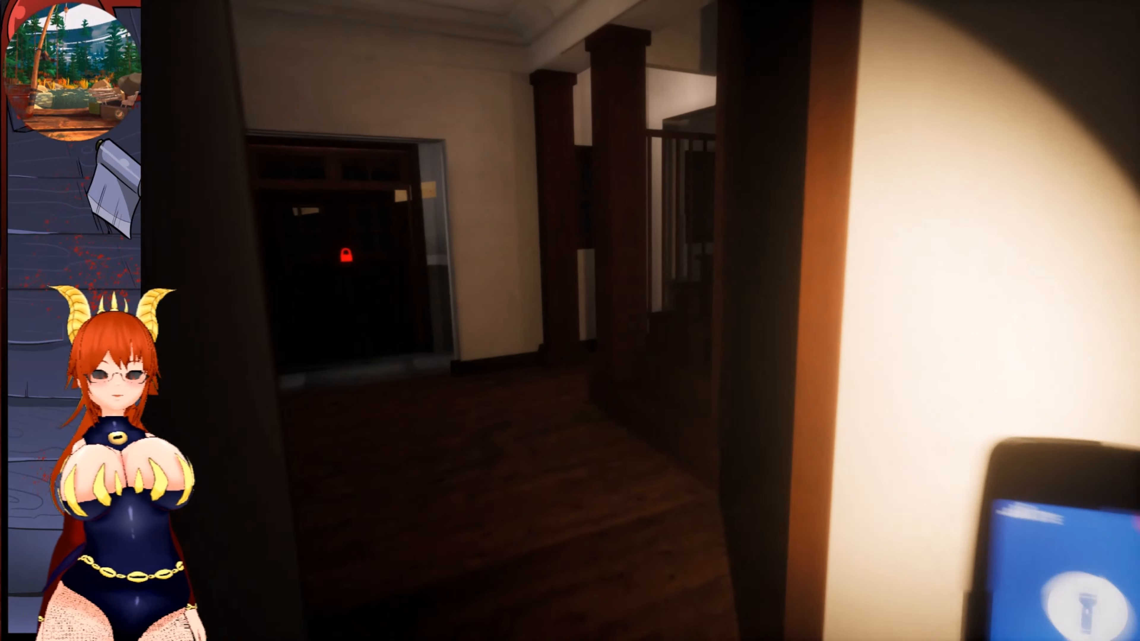
pyautogui.moveTo(570, 321)
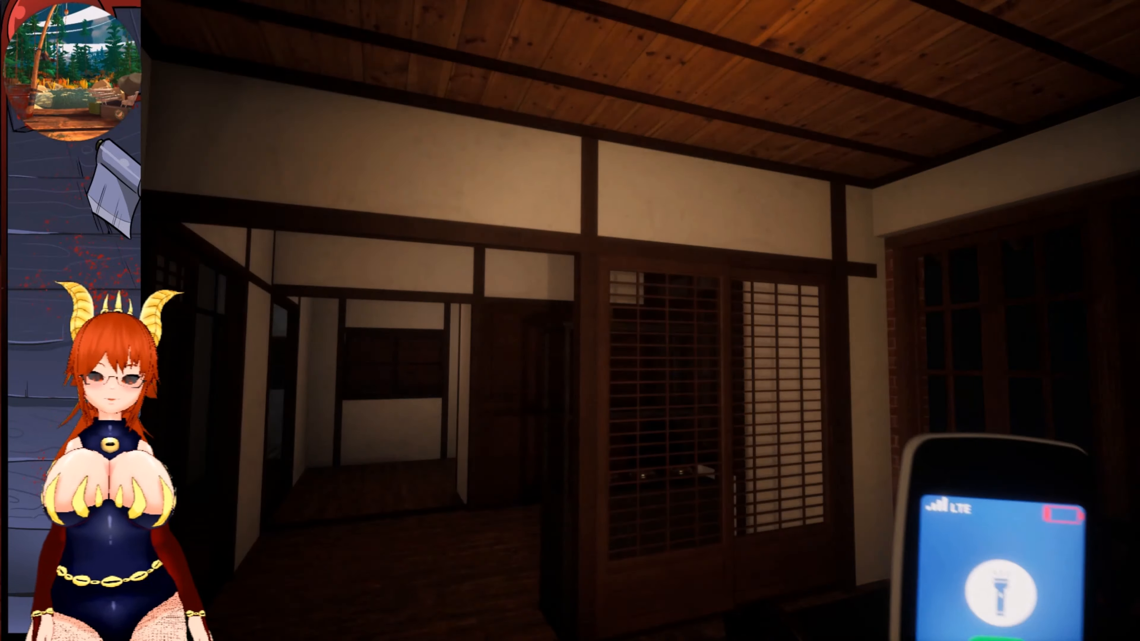
pyautogui.moveTo(570, 321)
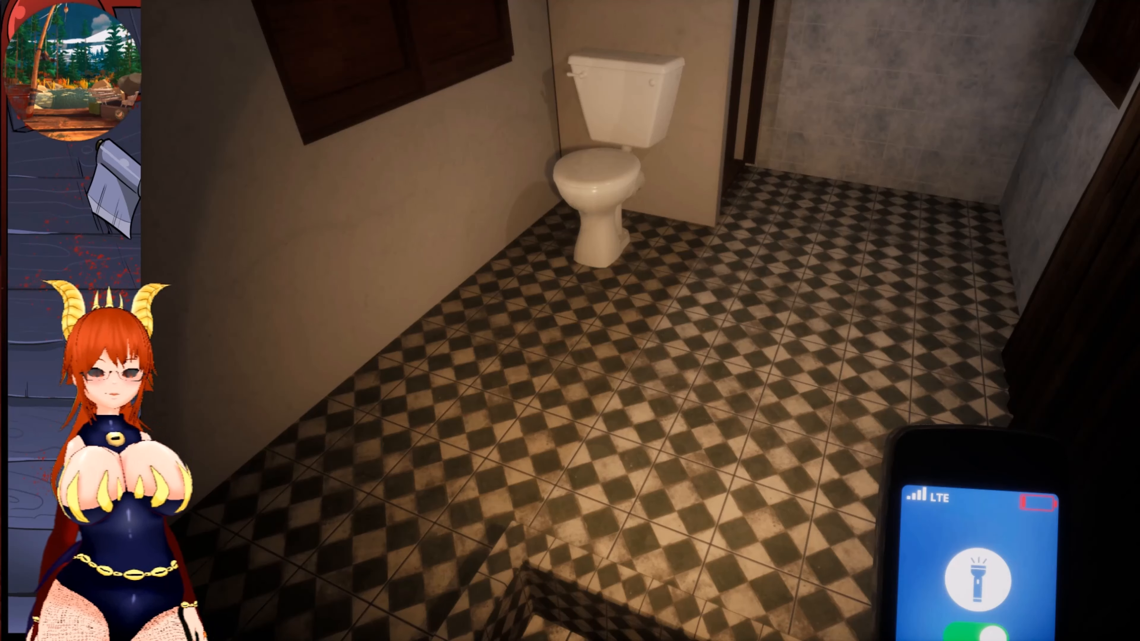
pyautogui.moveTo(569, 320)
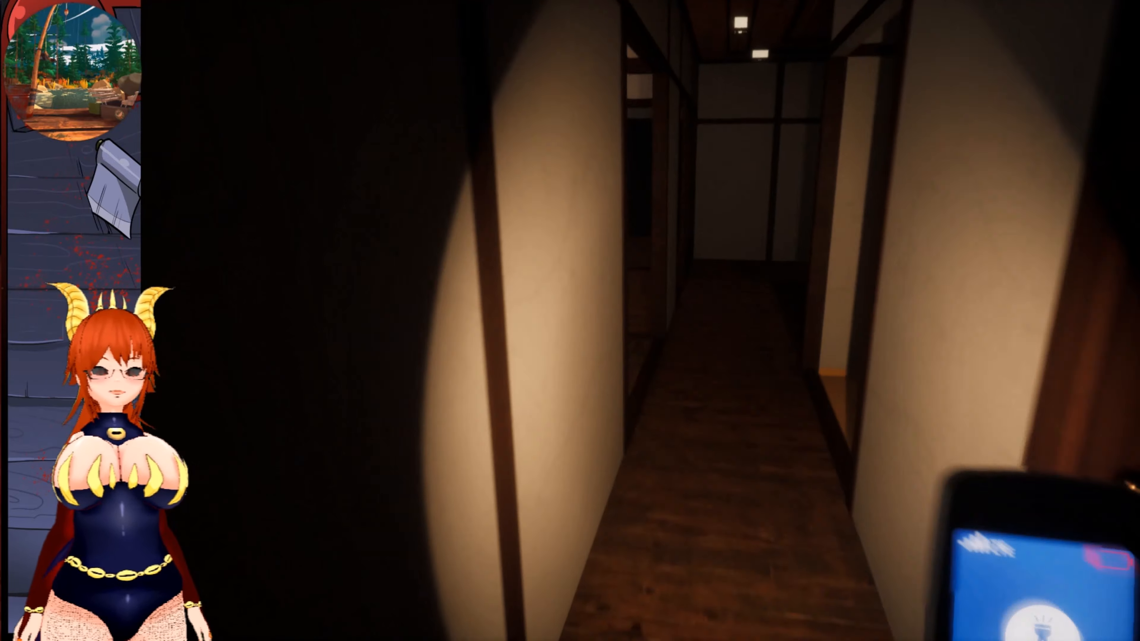